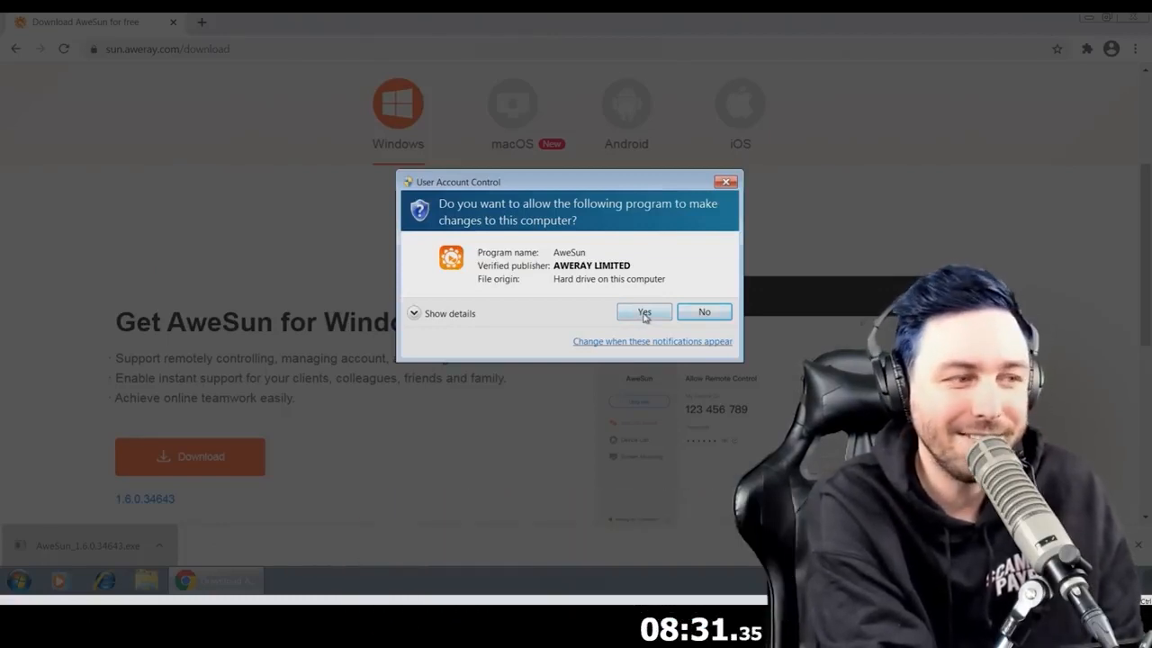
- Allow AweSun through User Account Control so installation completes and the Welcome window appears
left_click(644, 311)
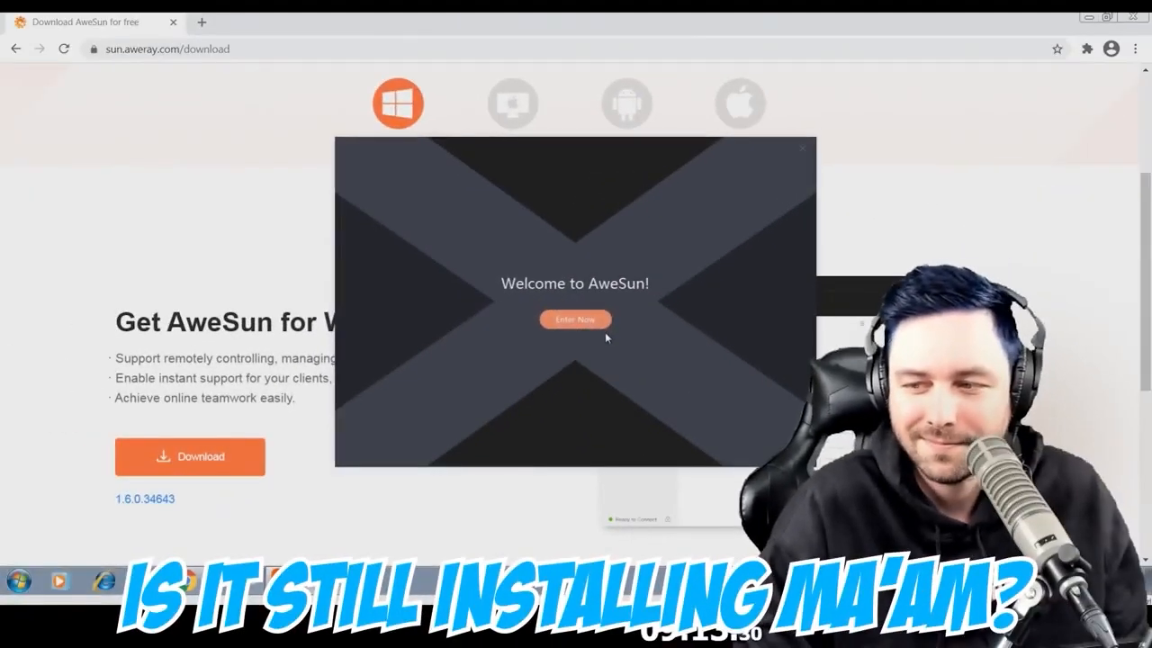